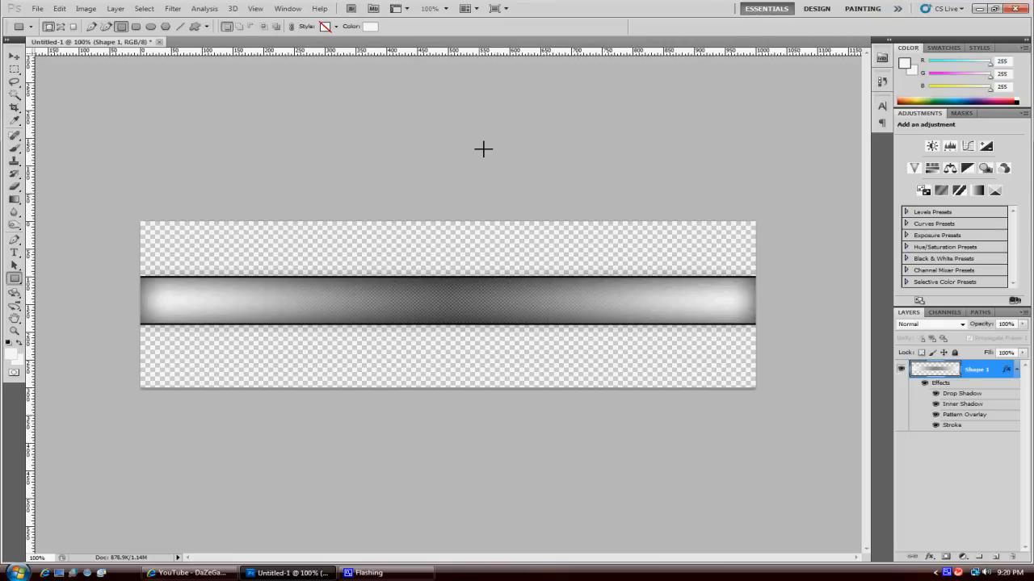
mouse_move(347, 71)
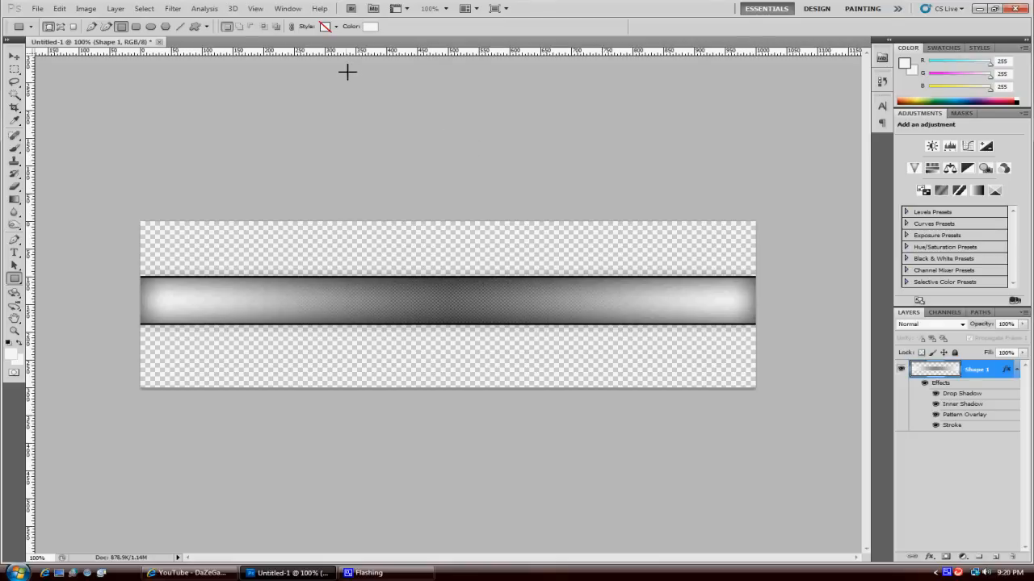
mouse_move(239, 97)
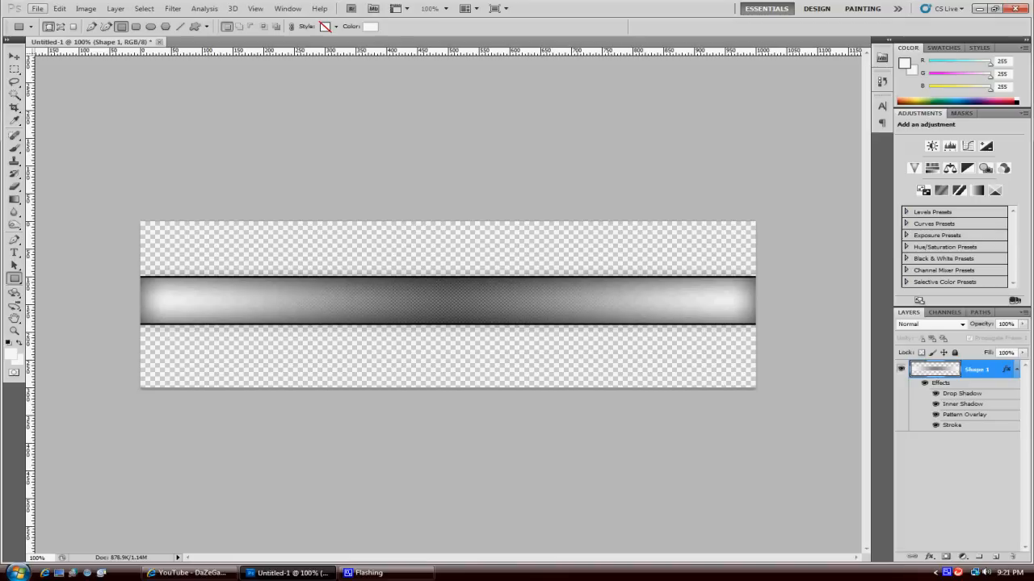
- Create a new 1000 × 300 px document with a transparent background via File > New
click(37, 8)
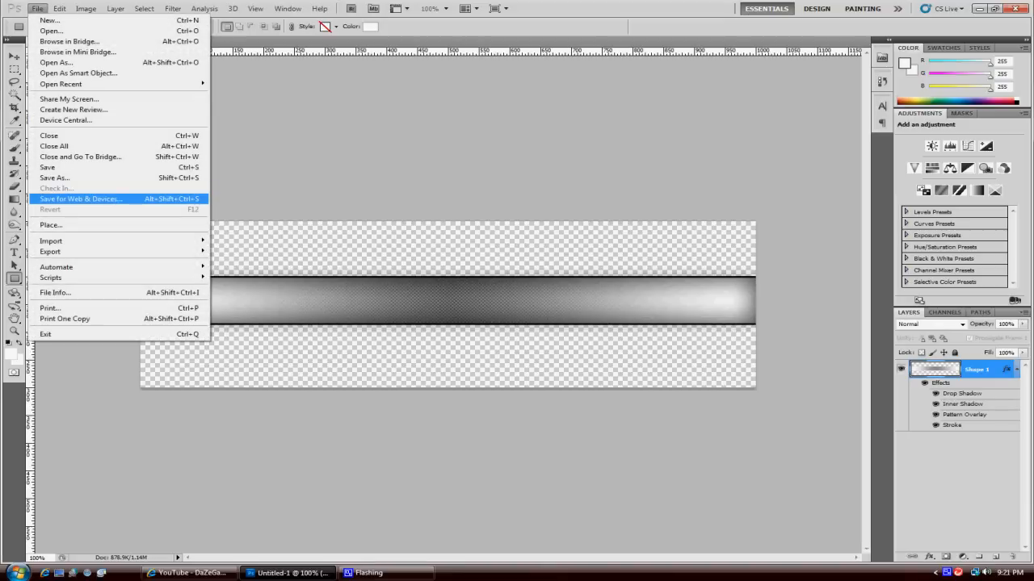
mouse_move(51, 30)
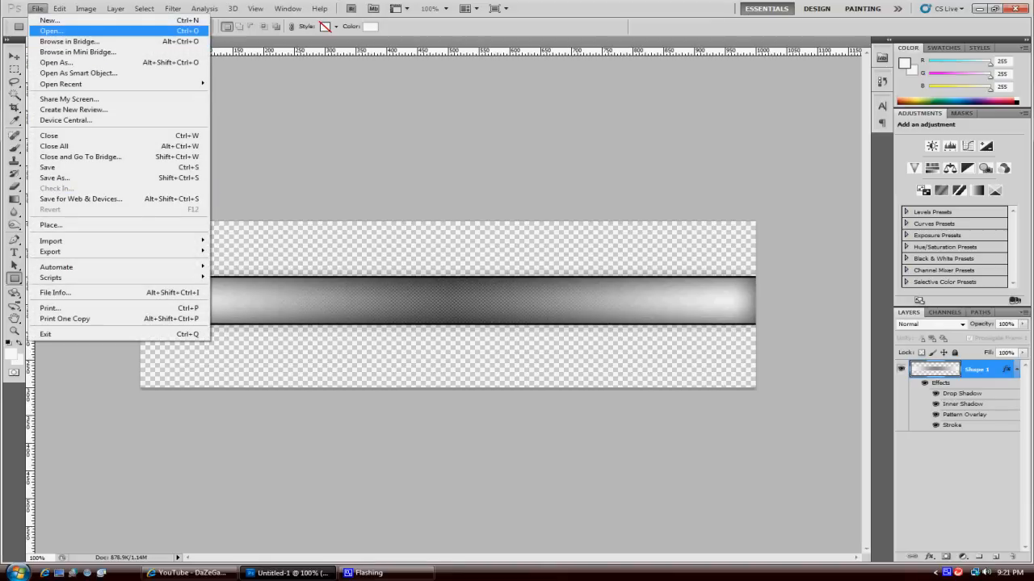
click(48, 19)
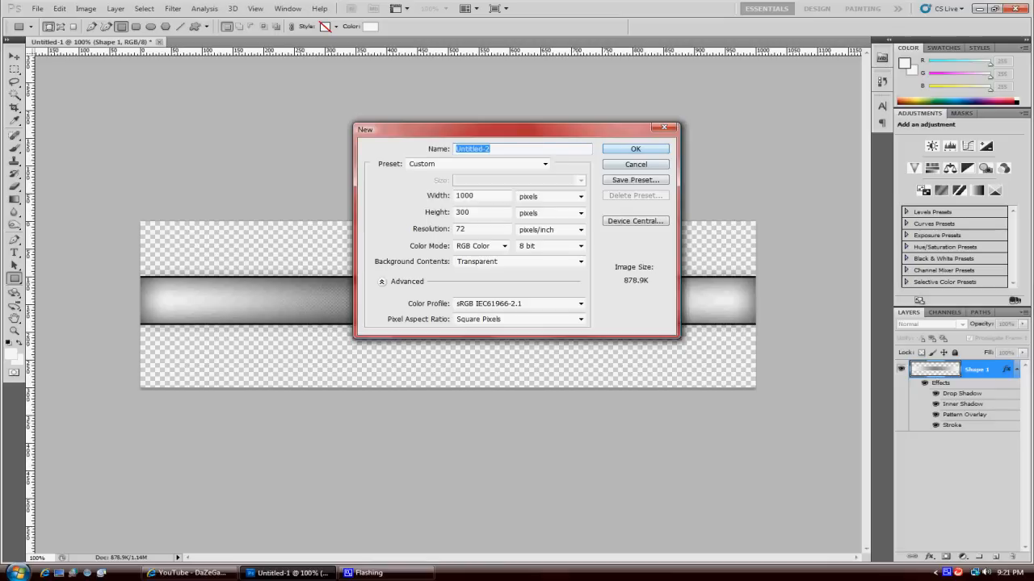
mouse_move(637, 149)
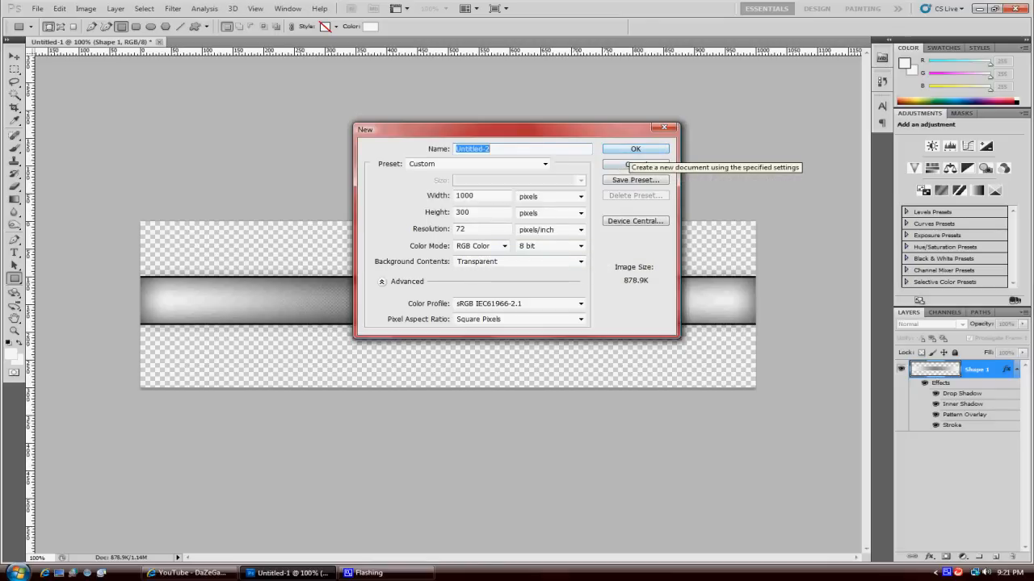
click(635, 149)
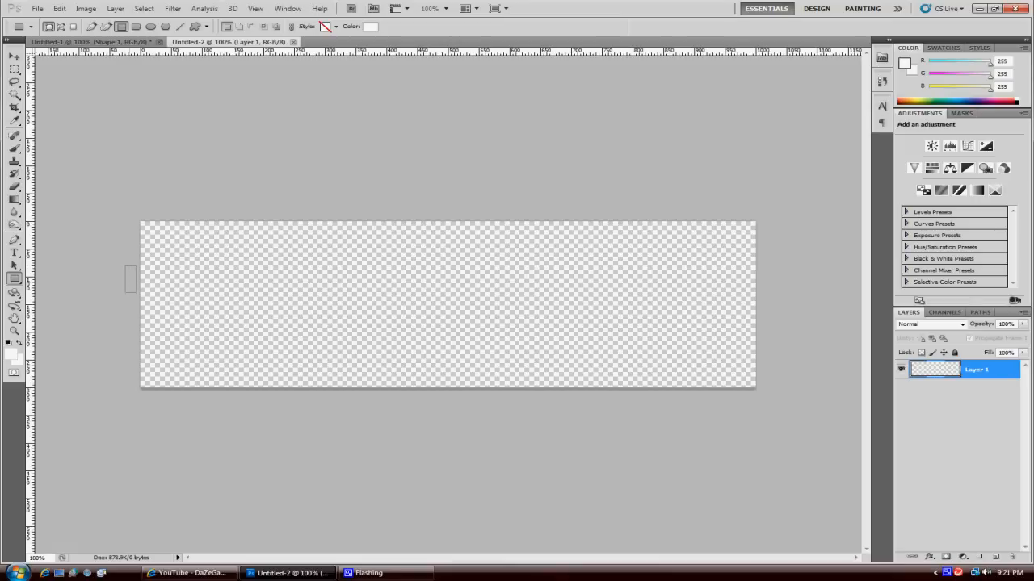
- Draw a wide pale rectangle band across the canvas middle and begin Free Transform on it
drag(129, 266, 740, 326)
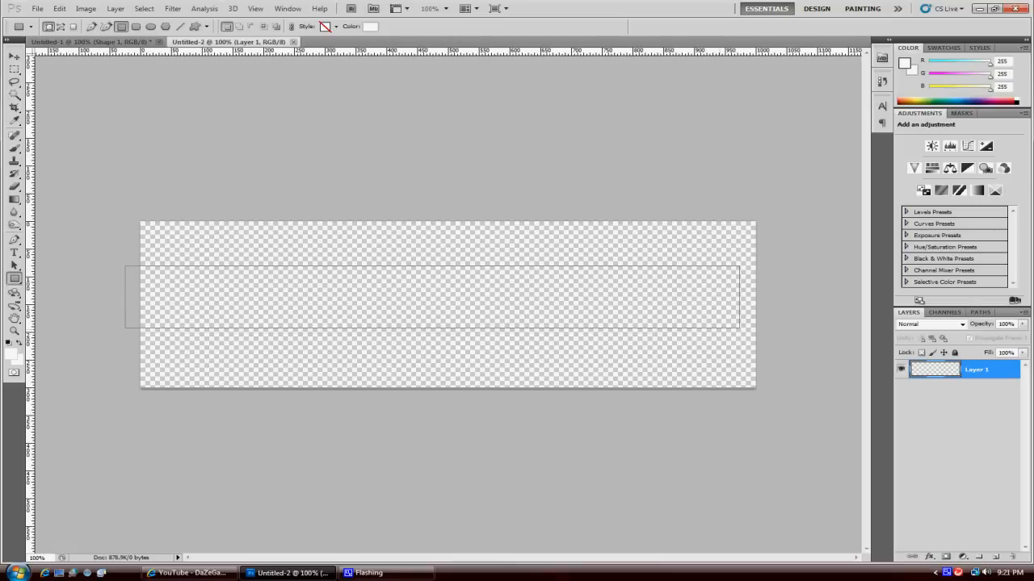
drag(735, 297, 790, 298)
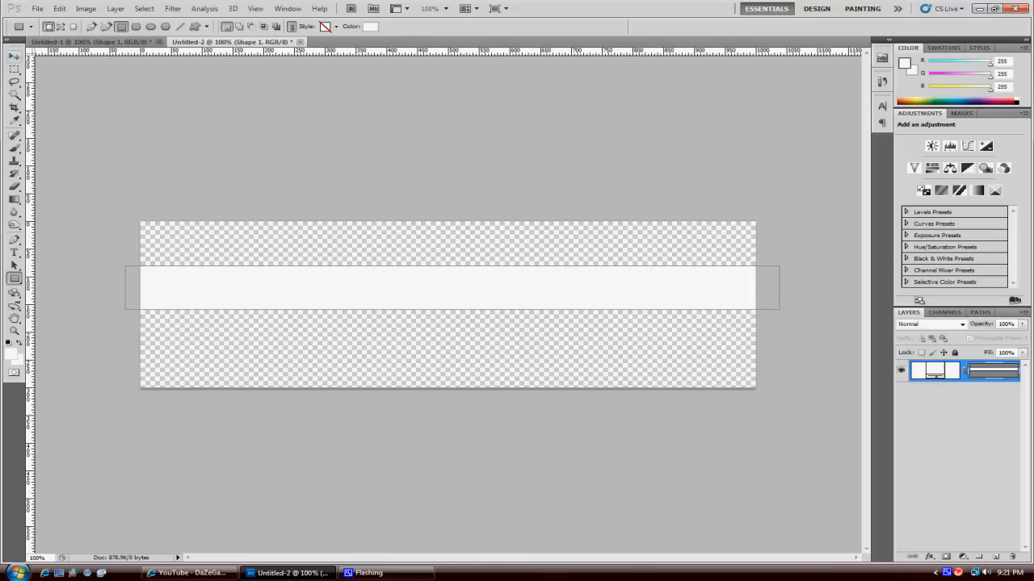
click(13, 56)
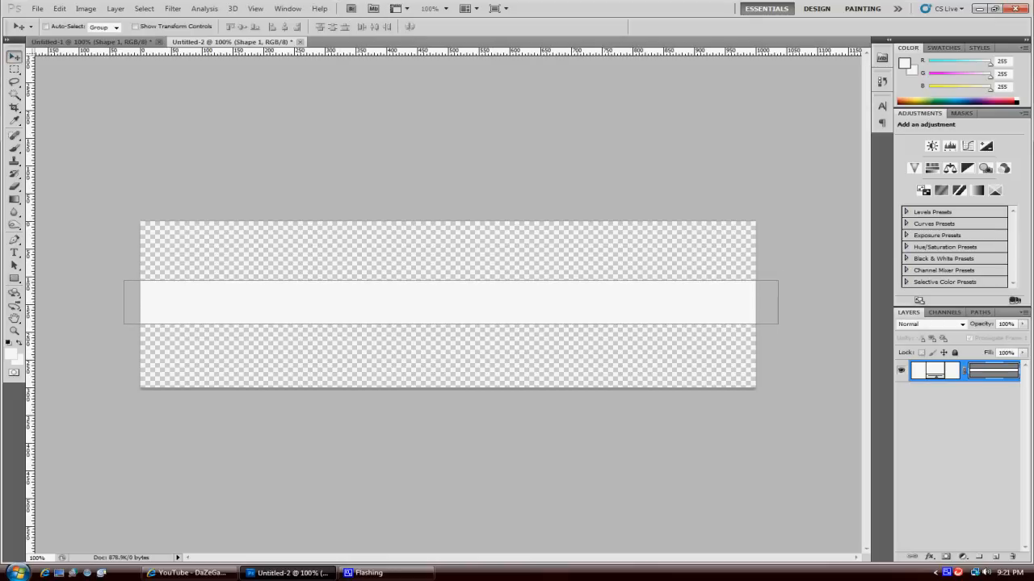
right_click(994, 369)
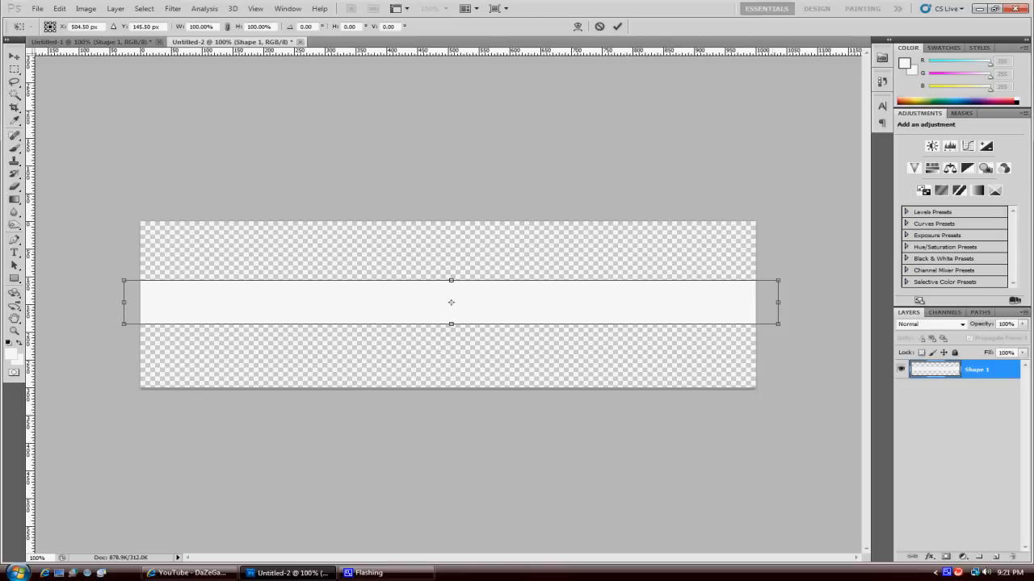
- Pull the bar's right and left ends in to the canvas edges and commit the transform
drag(779, 304, 756, 303)
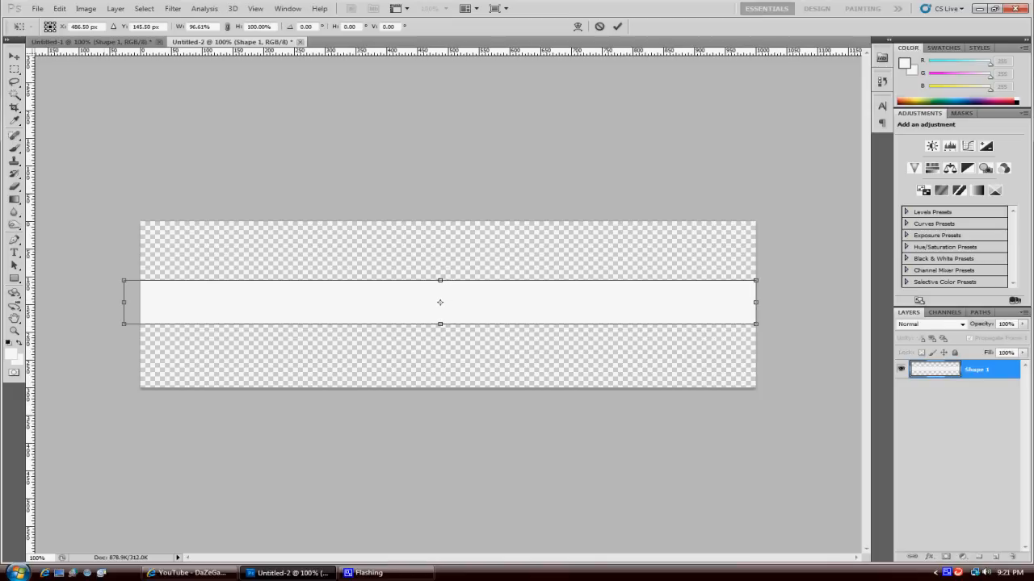
drag(123, 302, 140, 302)
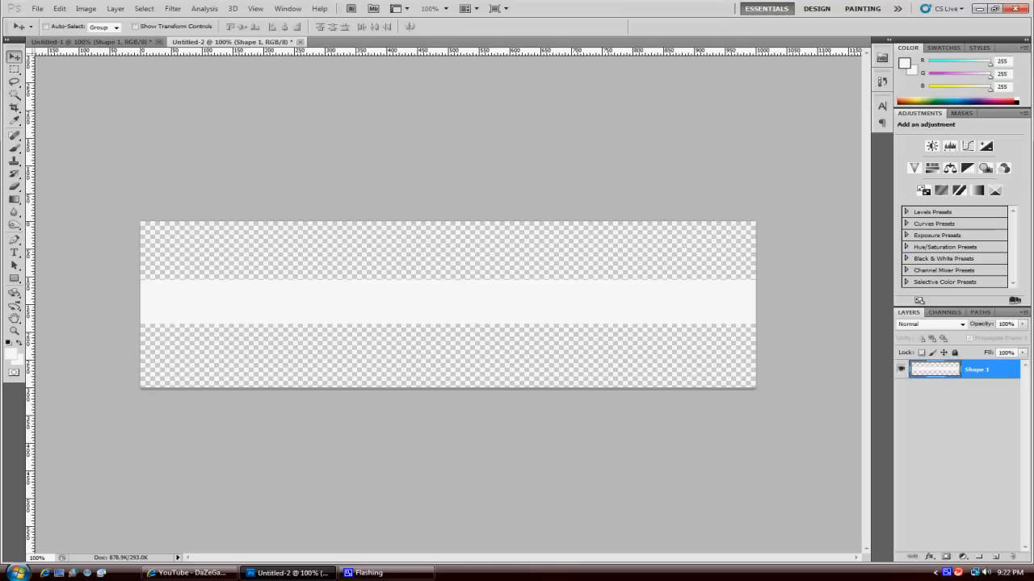
- Select the bar's pixels and fill them with a gray gradient dragged from centre outward
right_click(933, 368)
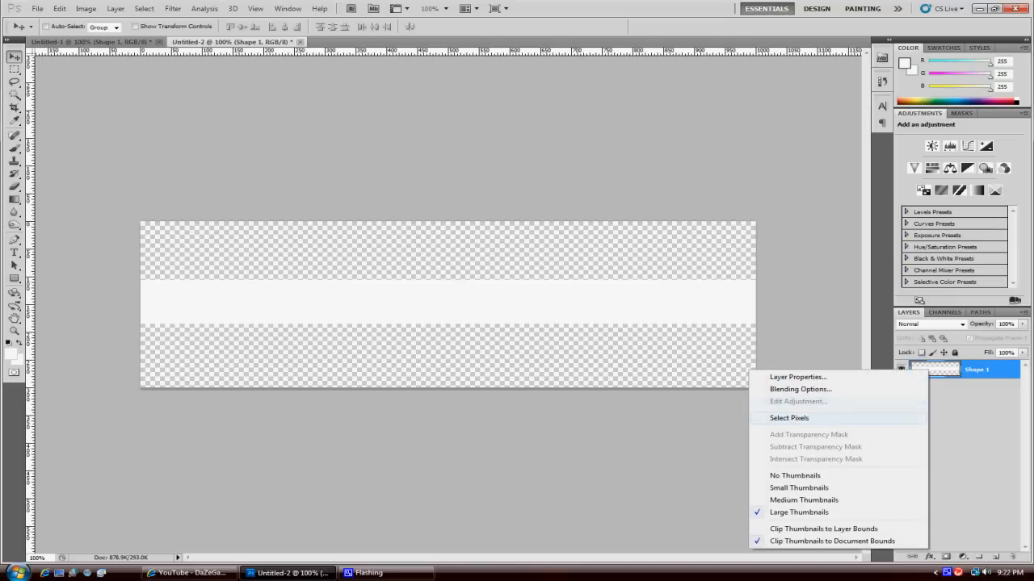
click(788, 417)
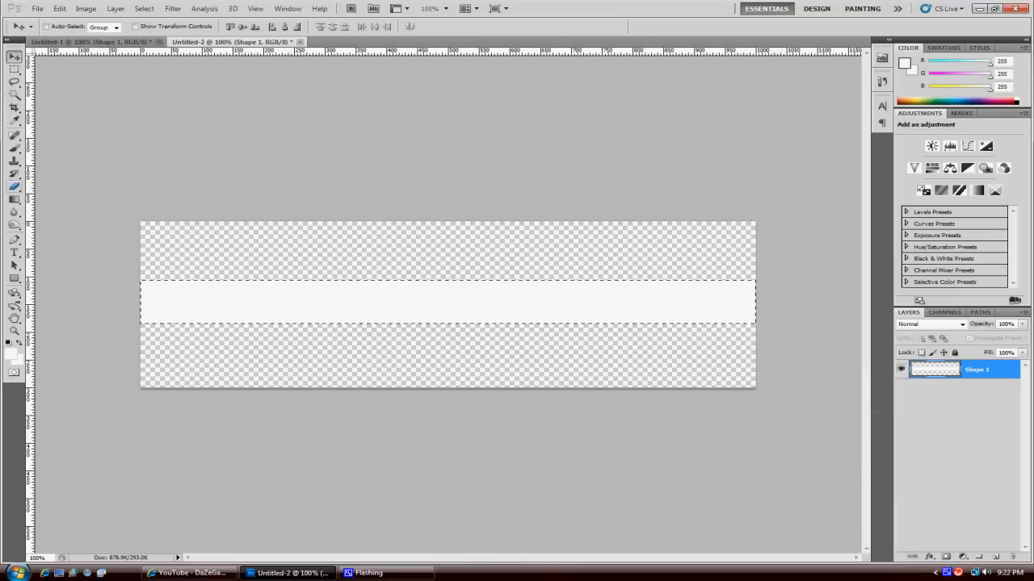
click(13, 200)
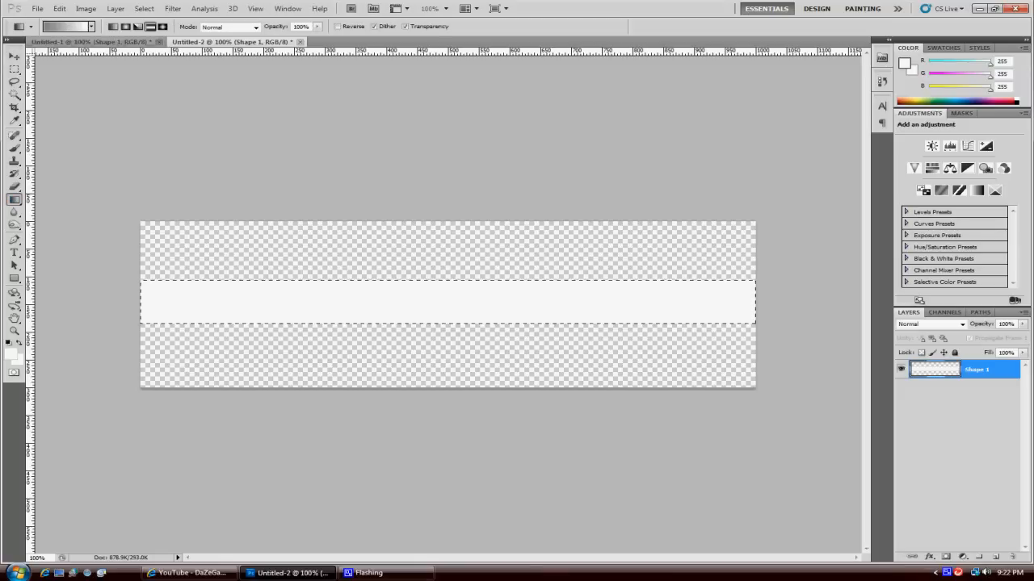
click(64, 26)
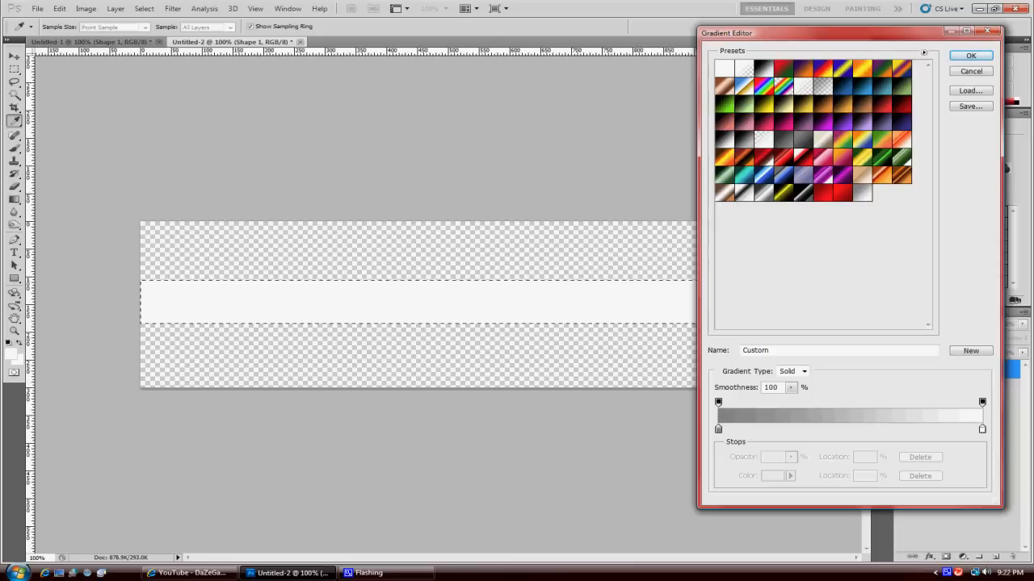
click(969, 55)
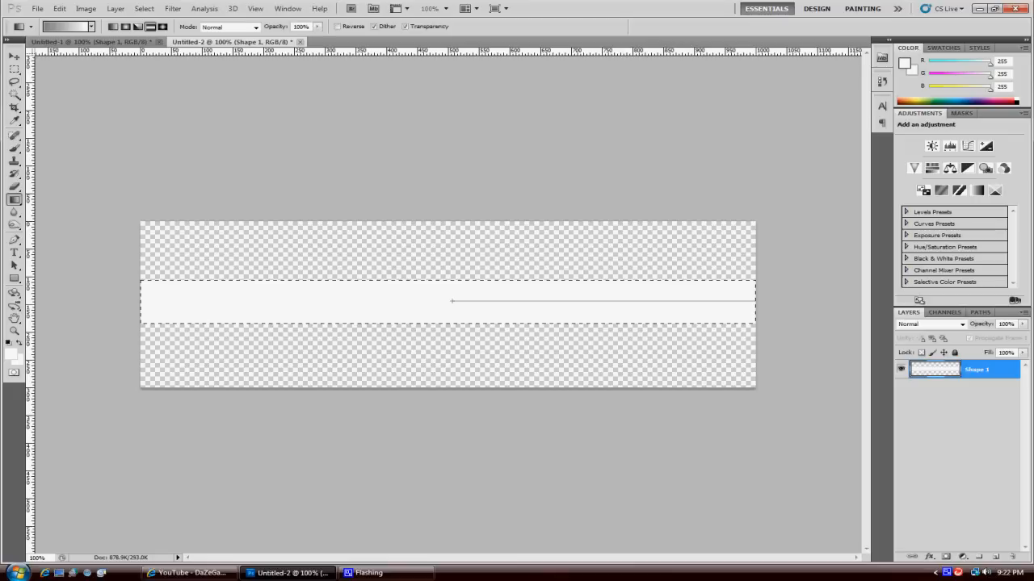
drag(145, 302, 751, 302)
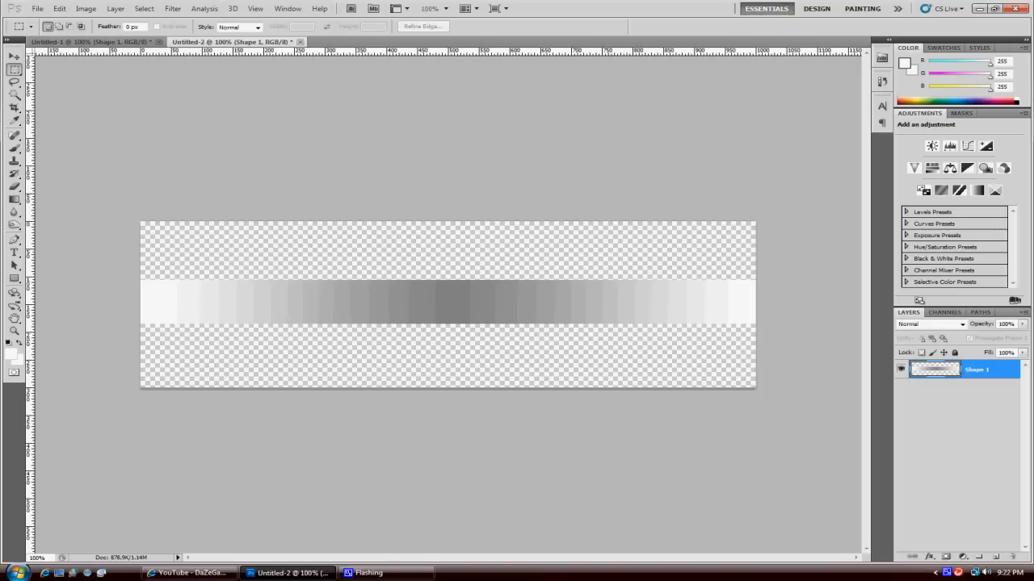
- Enable a black Stroke and a Drop Shadow in the bar's Layer Style
double_click(978, 369)
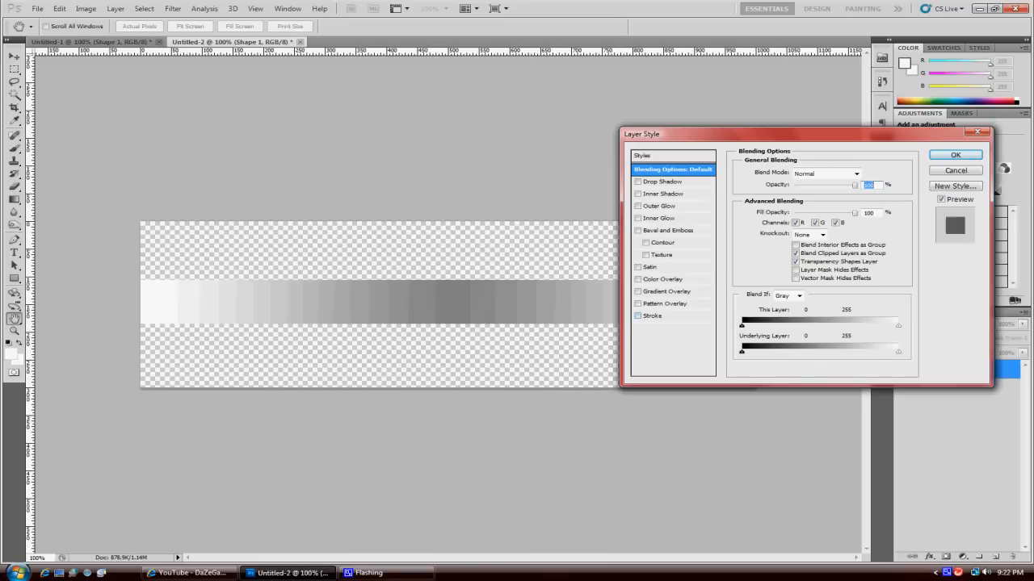
click(653, 315)
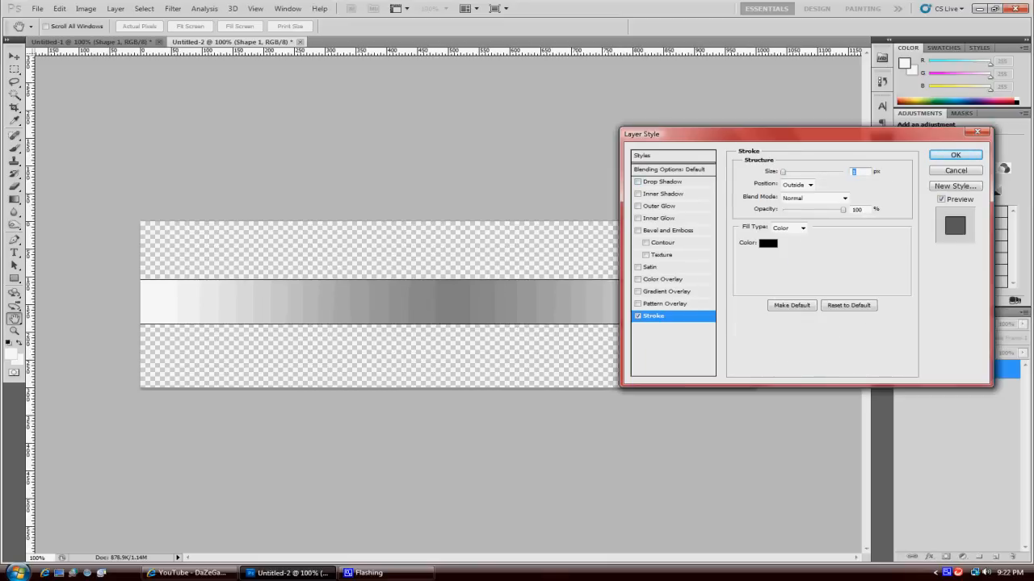
click(664, 181)
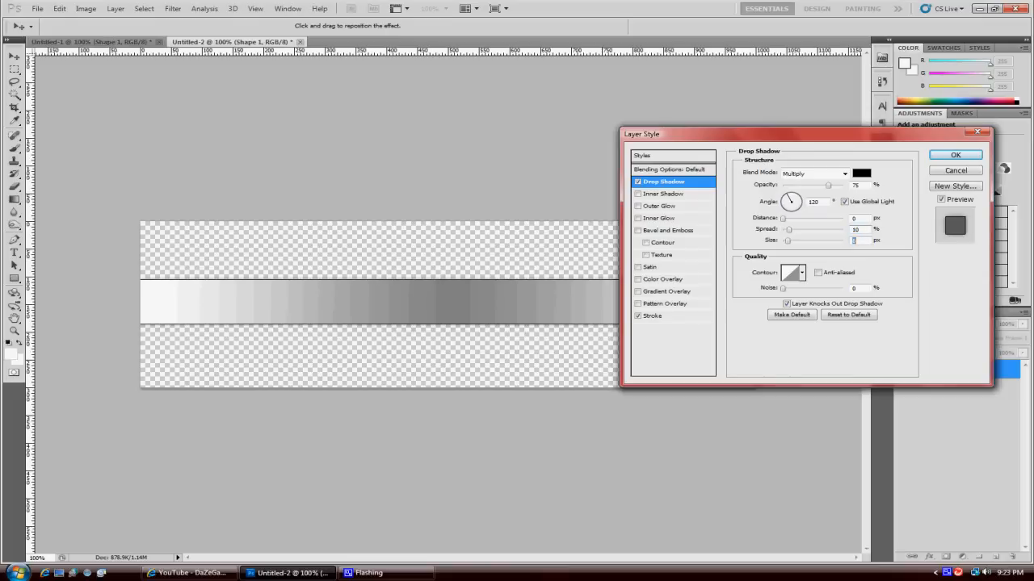
- Raise the drop shadow's Distance and Size values for a larger, further-offset shadow
triple_click(854, 239)
text(29)
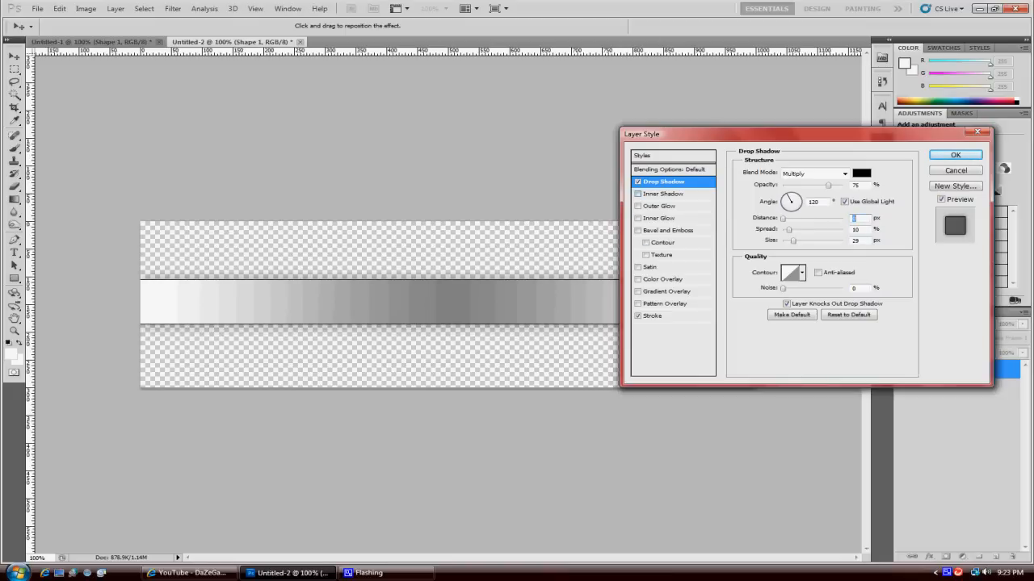
- Add an Inner Shadow and a Pattern Overlay to the bar's layer style
click(663, 194)
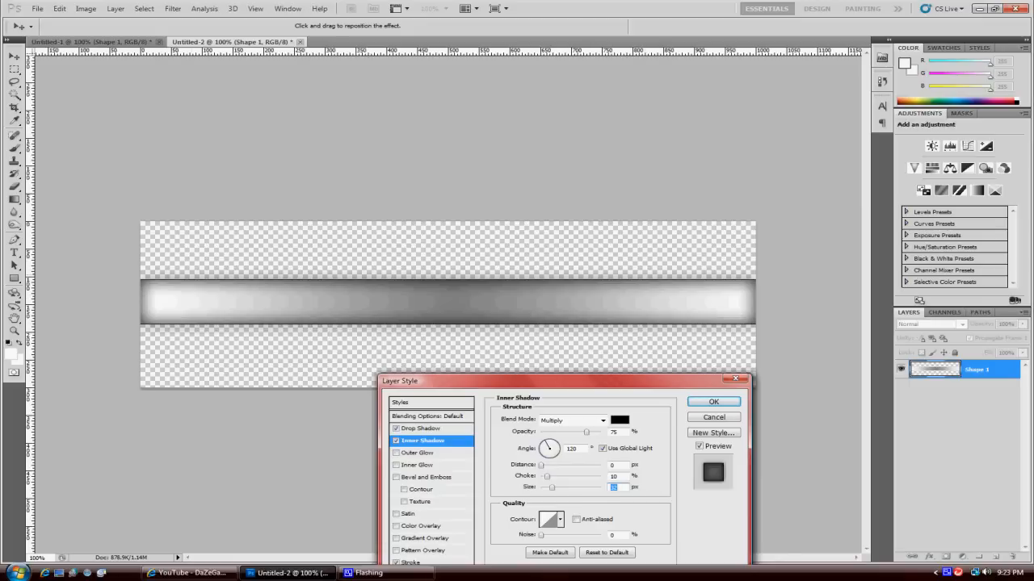
drag(566, 381, 751, 88)
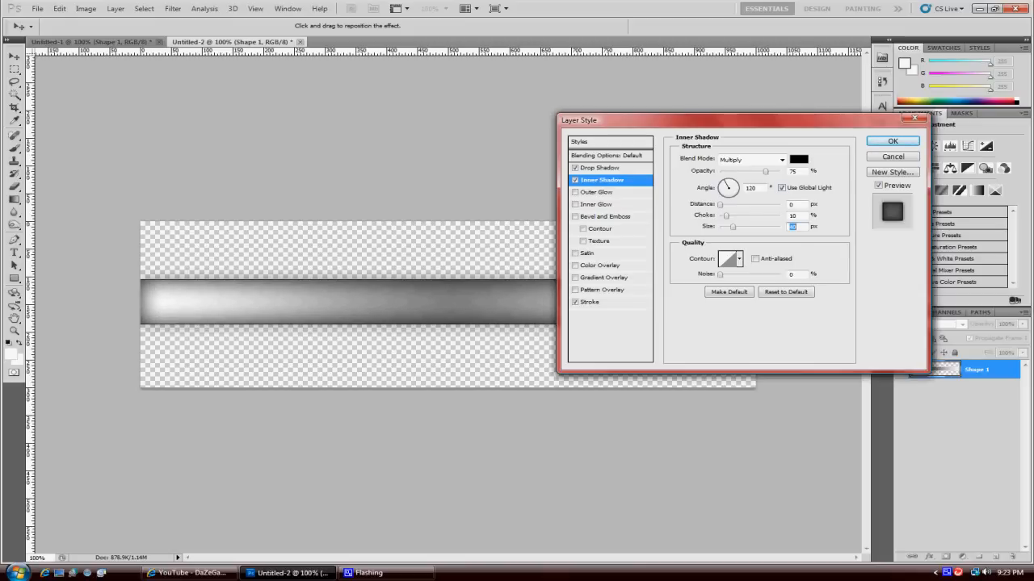
click(604, 290)
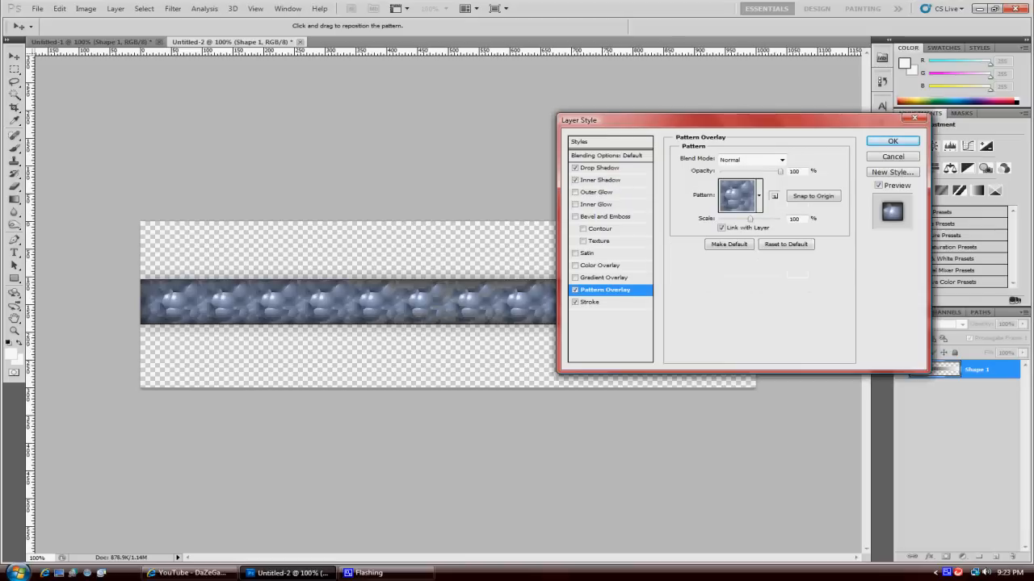
- Set the overlay to the diagonal carbon pattern in Overlay mode at reduced scale and apply the style
click(757, 193)
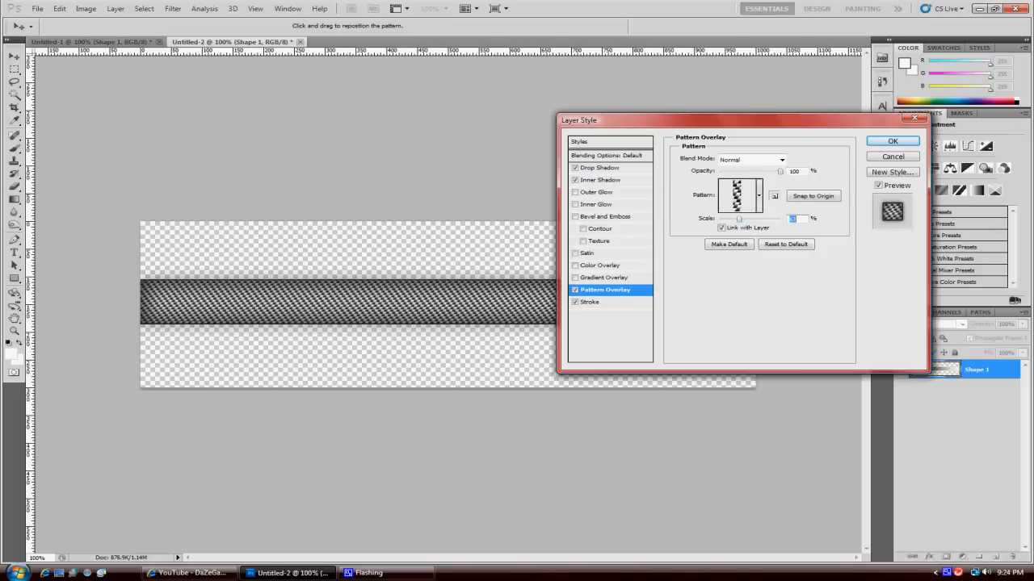
click(779, 160)
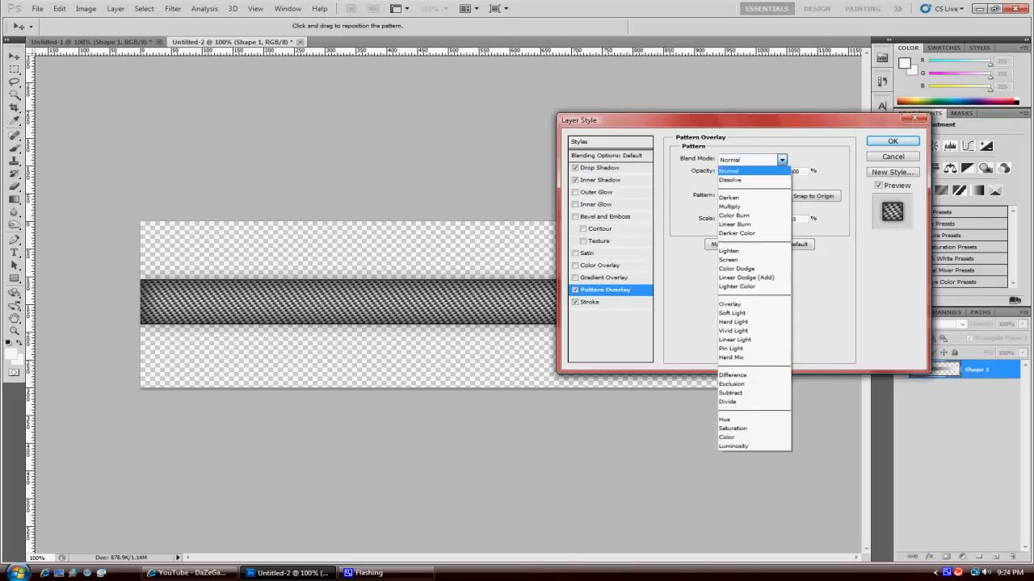
click(731, 304)
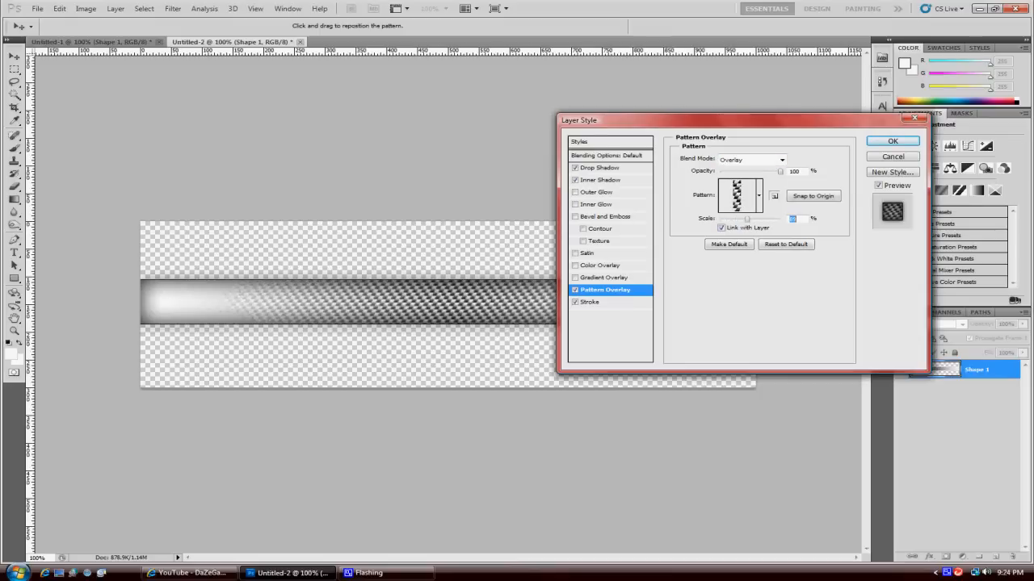
drag(746, 220, 727, 220)
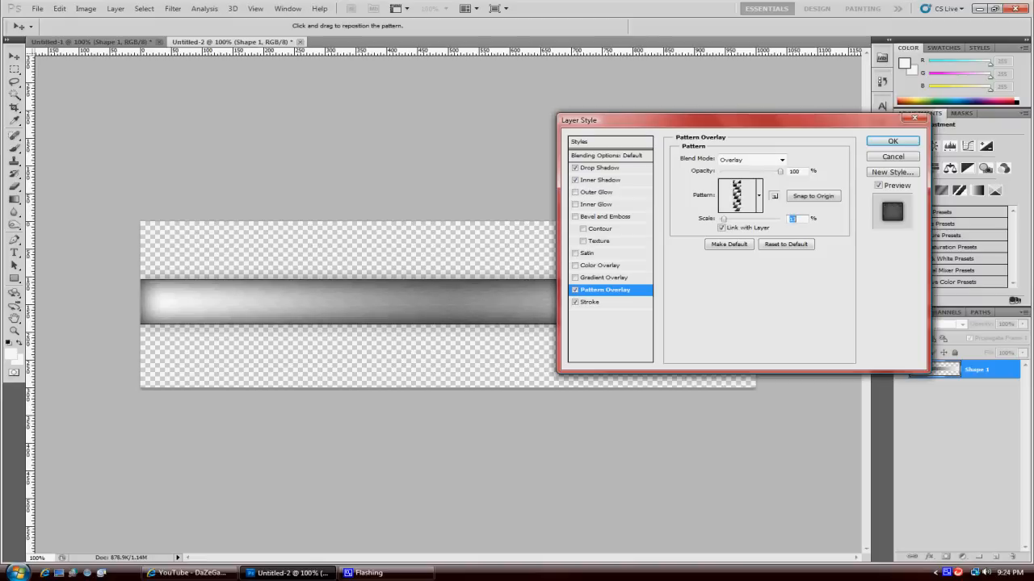
click(892, 140)
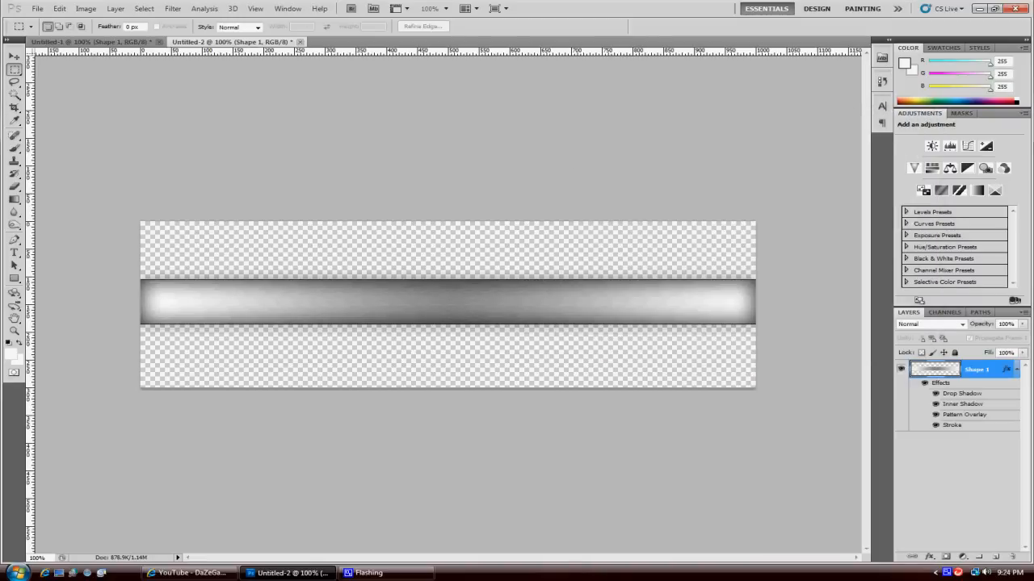
- Start a type layer with the Horizontal Type Tool on the bar's left side
click(89, 42)
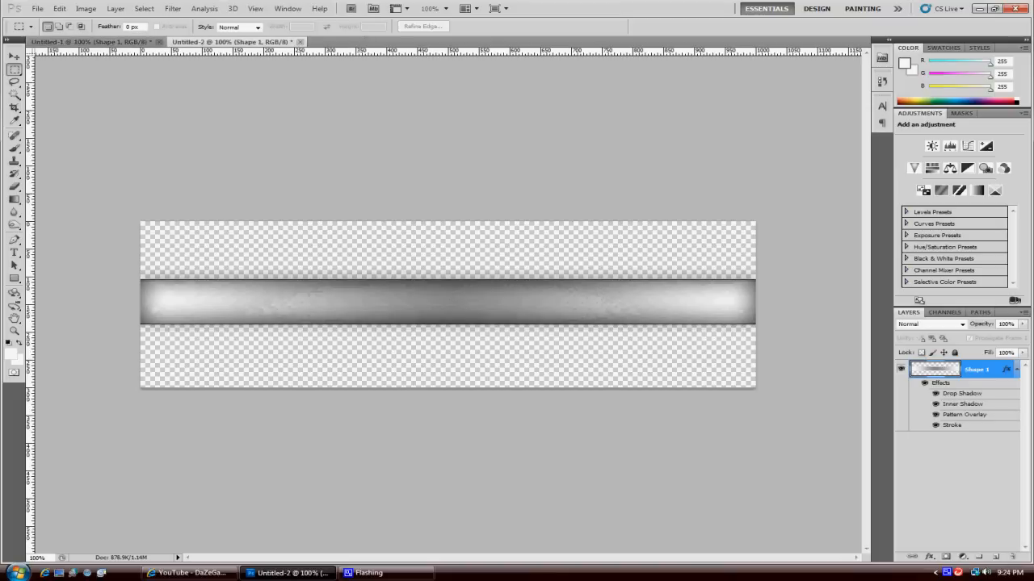
click(80, 42)
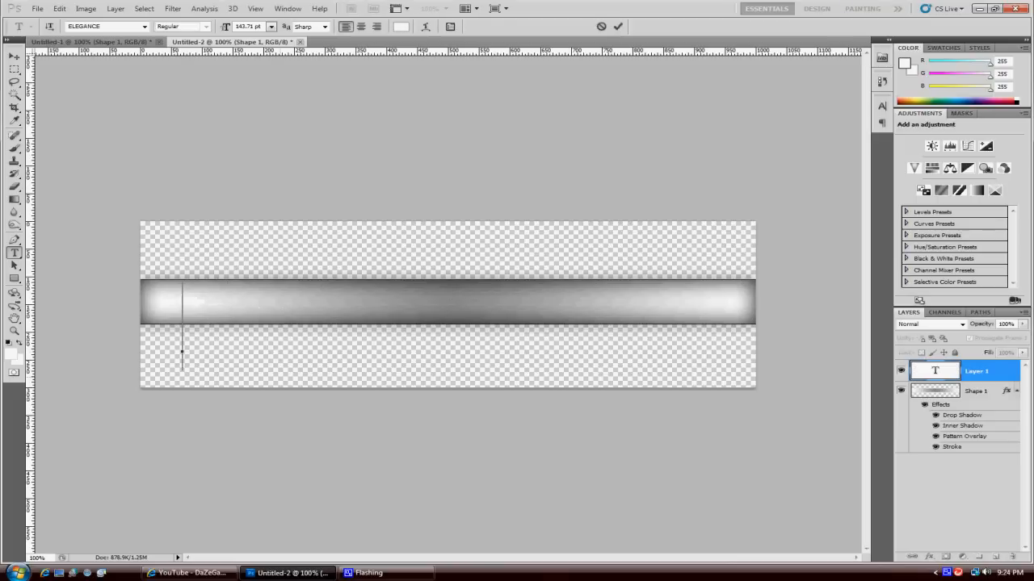
- Enter 'RaiiderGFX' and set it in the boxy Mod font
text(Raiider)
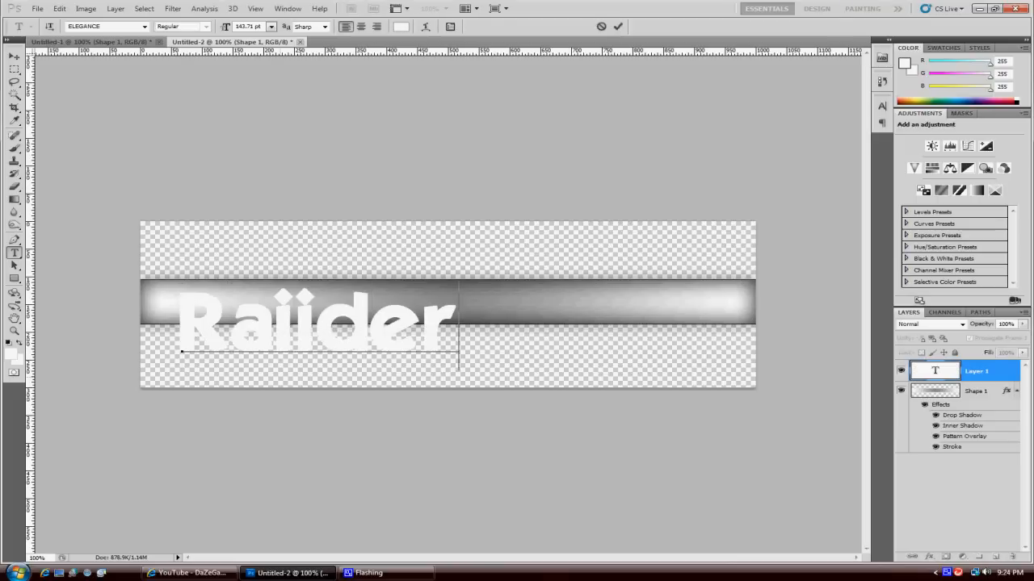
text(GFX)
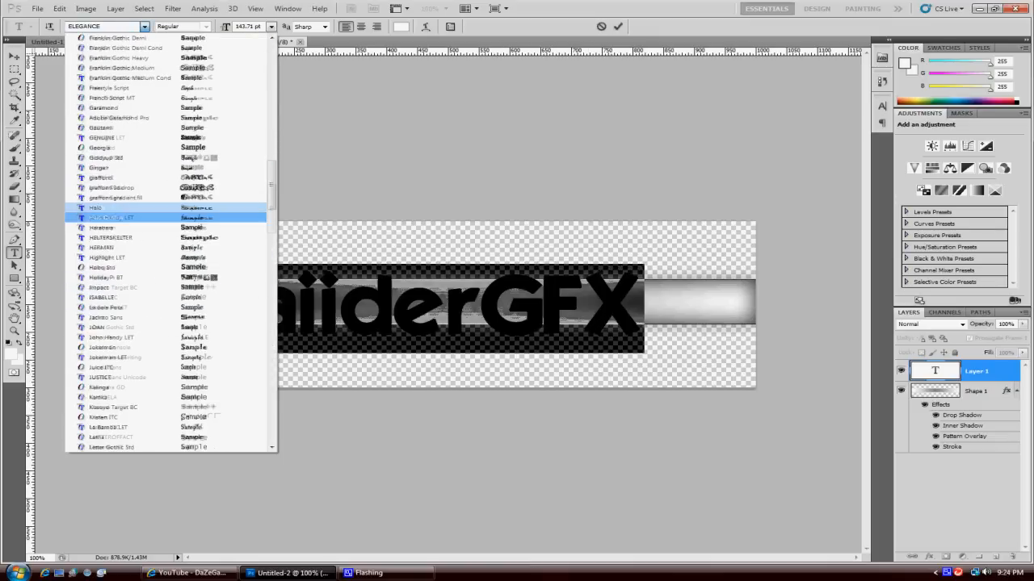
scroll(down, 3)
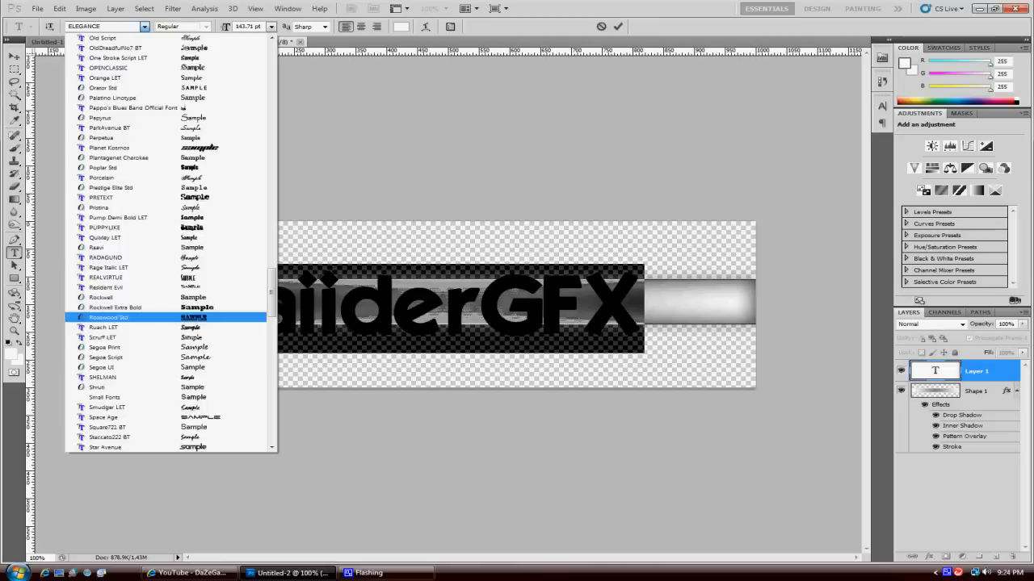
scroll(up, 3)
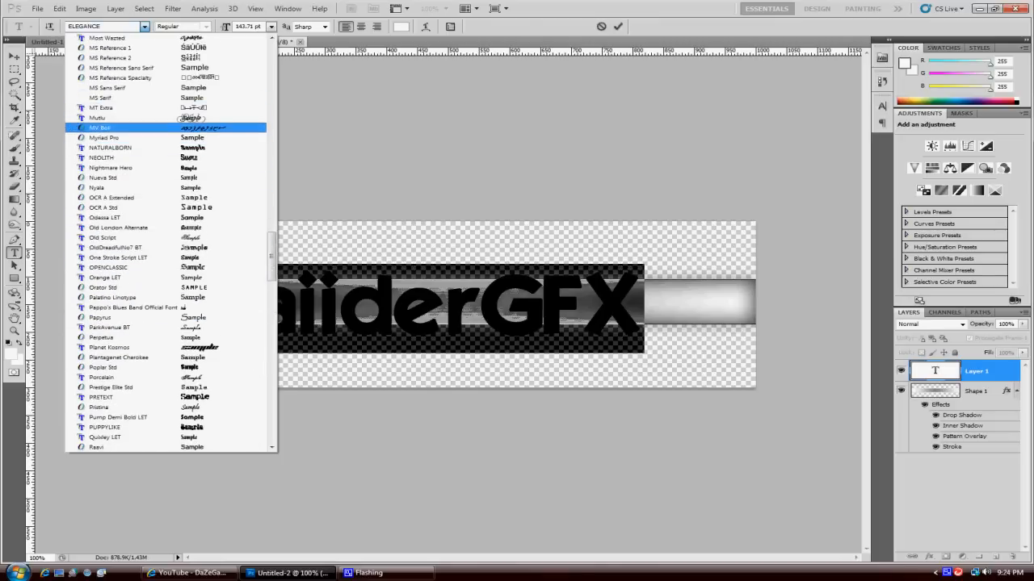
scroll(up, 3)
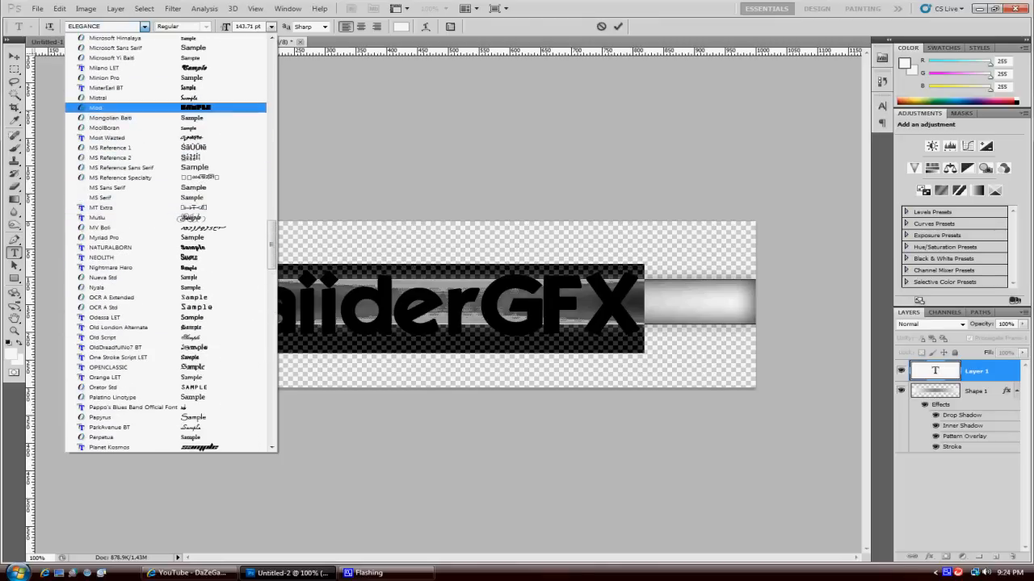
click(95, 107)
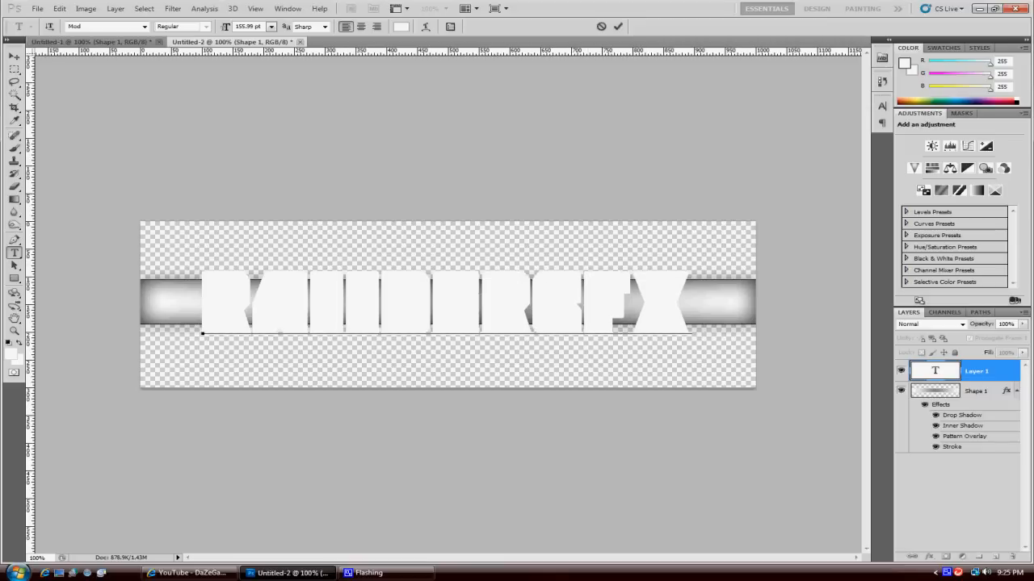
- Apply drop shadow and a linear black-to-red gradient overlay to the RaiiderGFX text layer
double_click(977, 370)
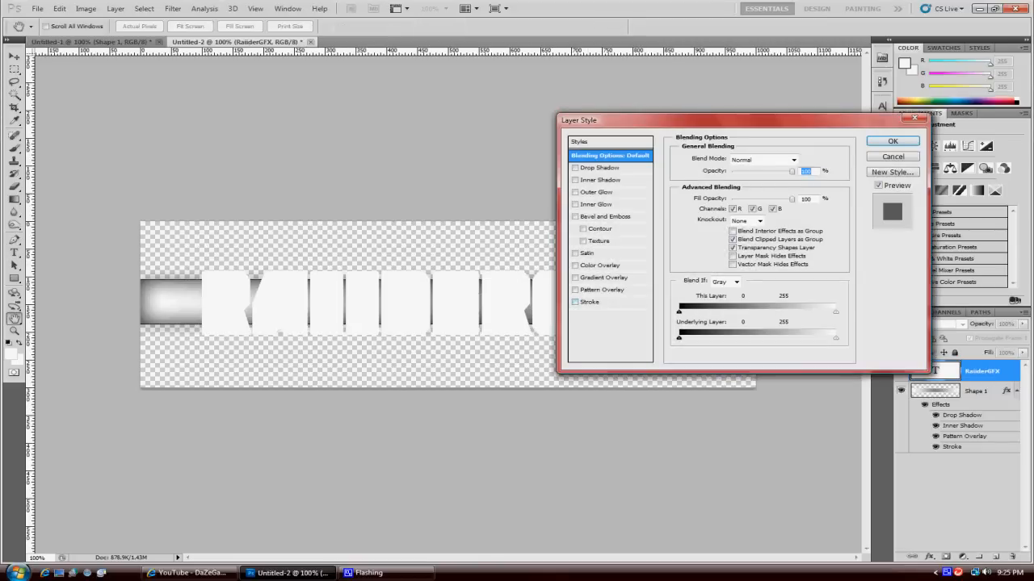
click(601, 166)
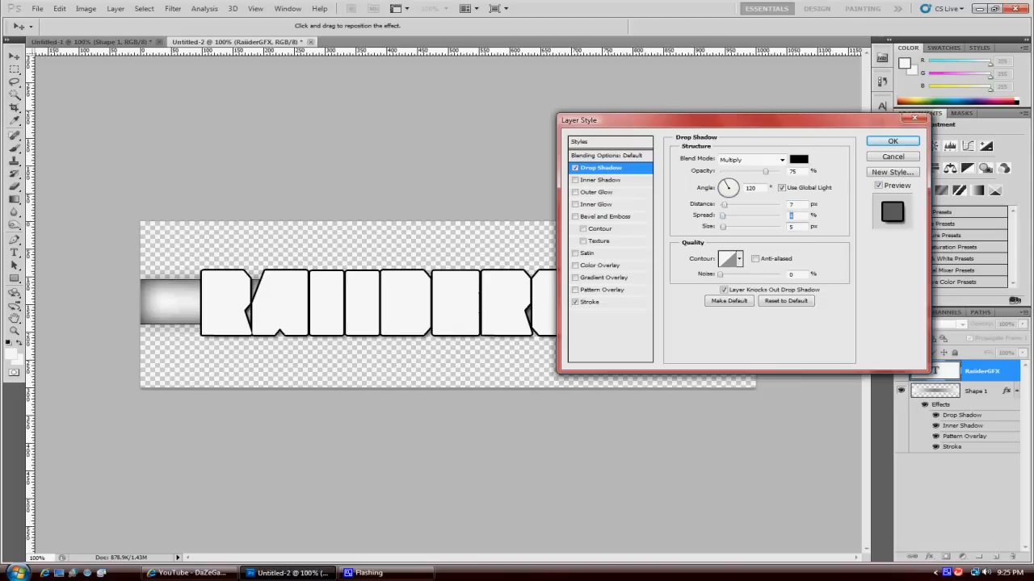
click(608, 278)
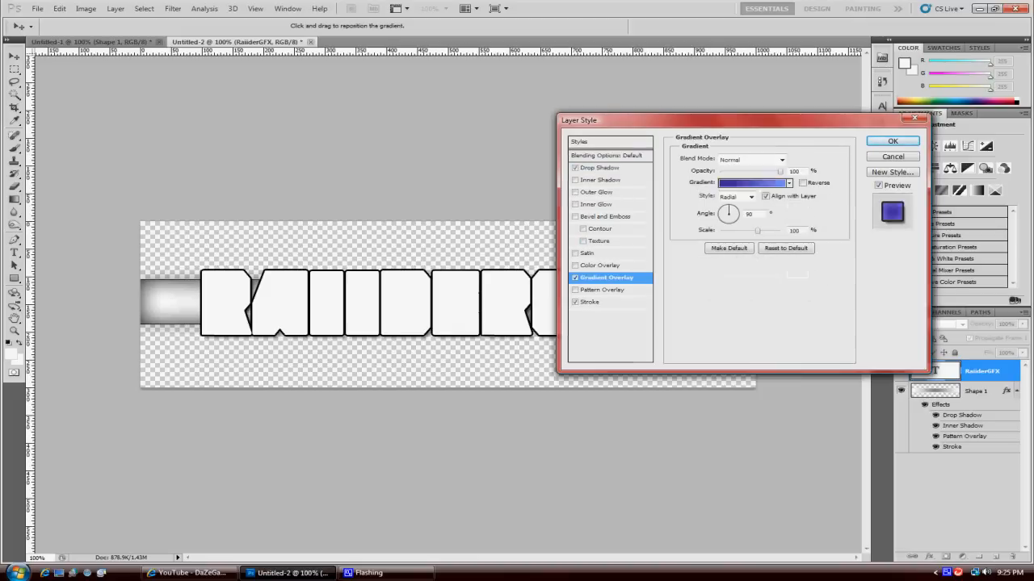
click(751, 183)
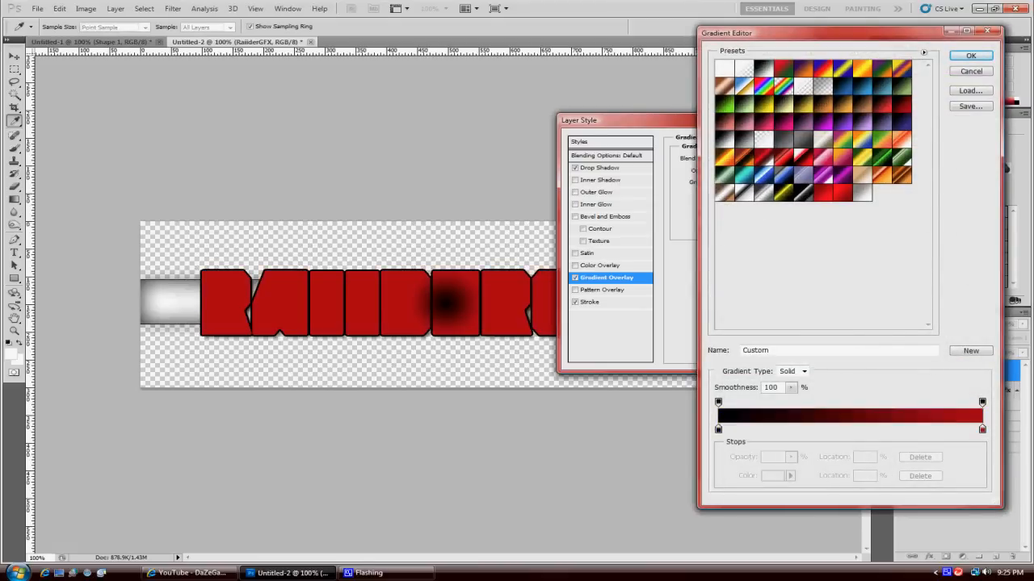
click(969, 54)
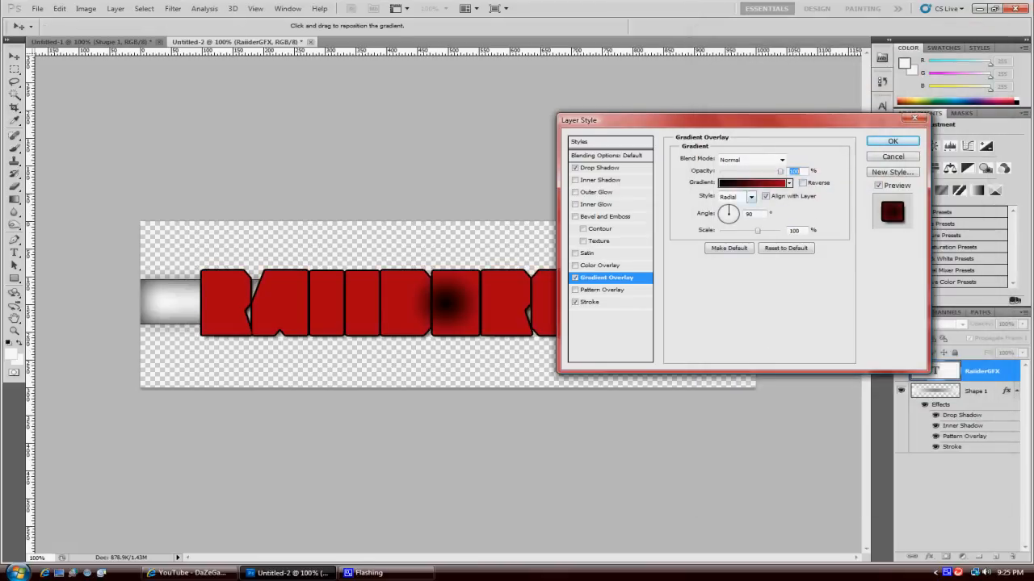
click(734, 197)
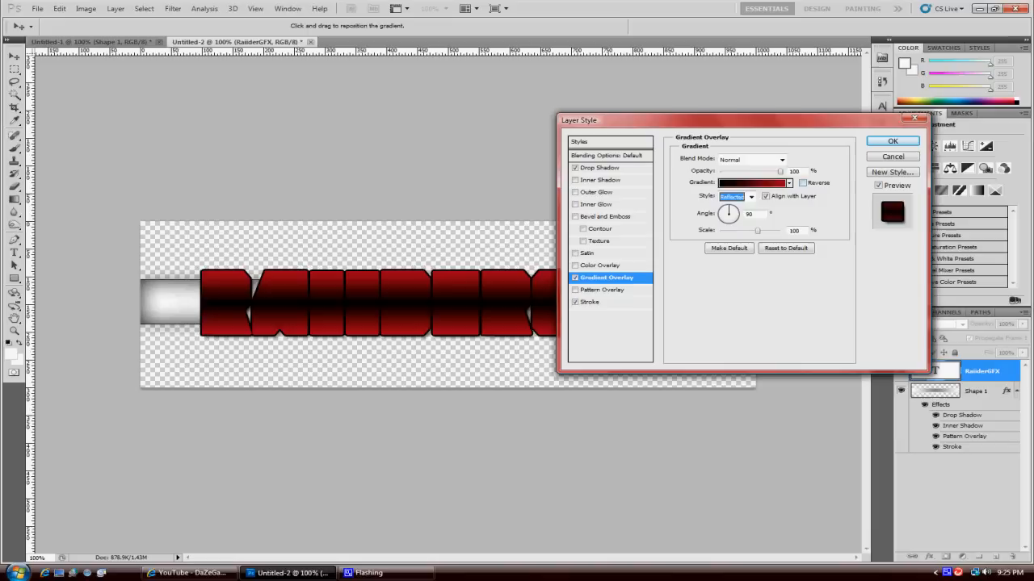
click(891, 141)
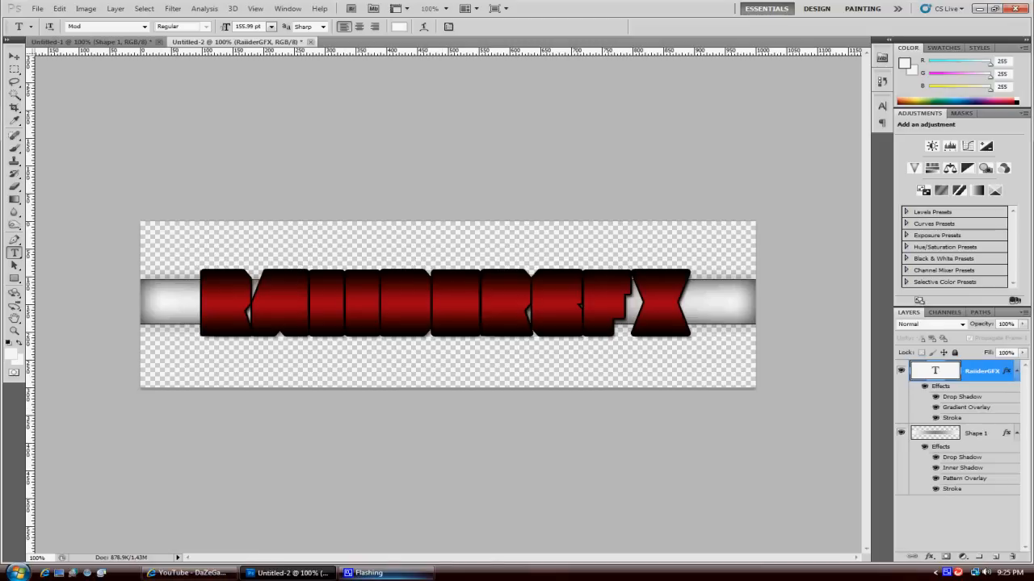
mouse_move(287, 574)
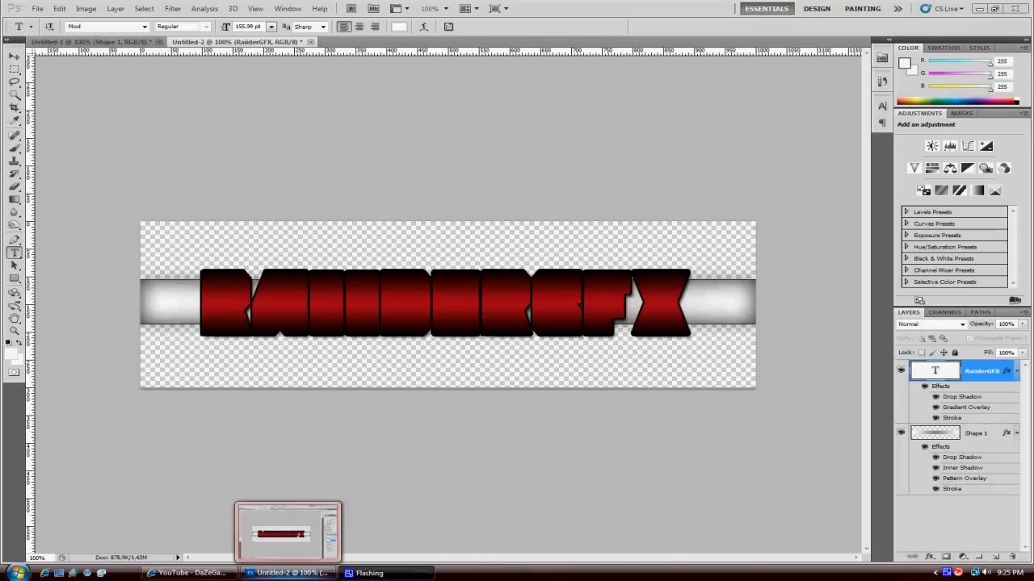
mouse_move(288, 533)
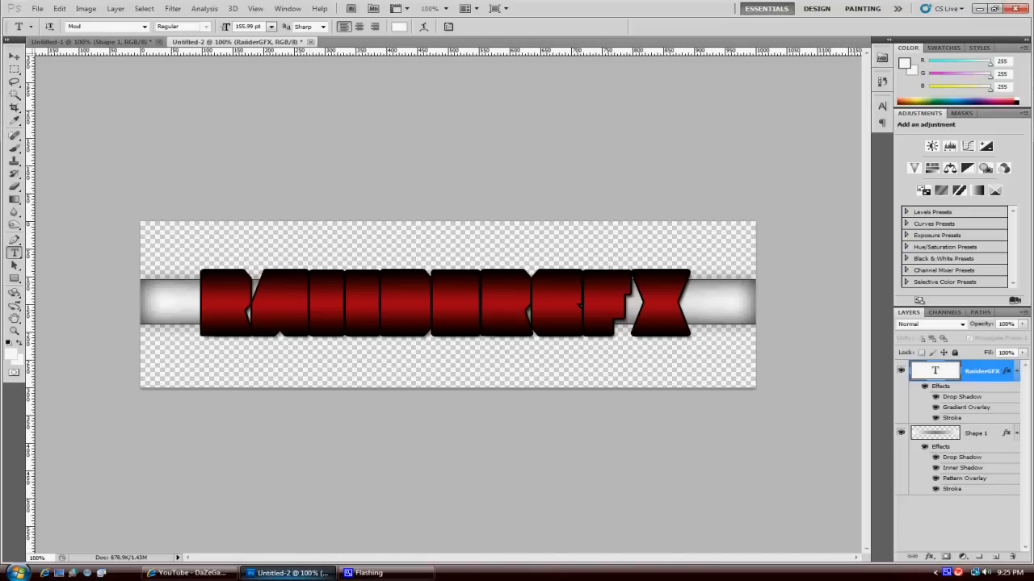
mouse_move(287, 572)
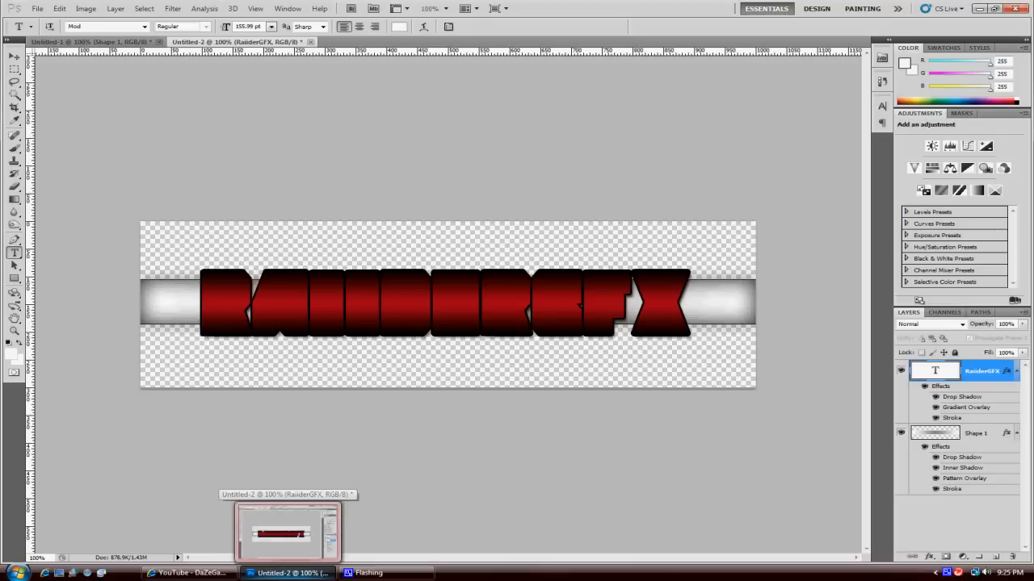